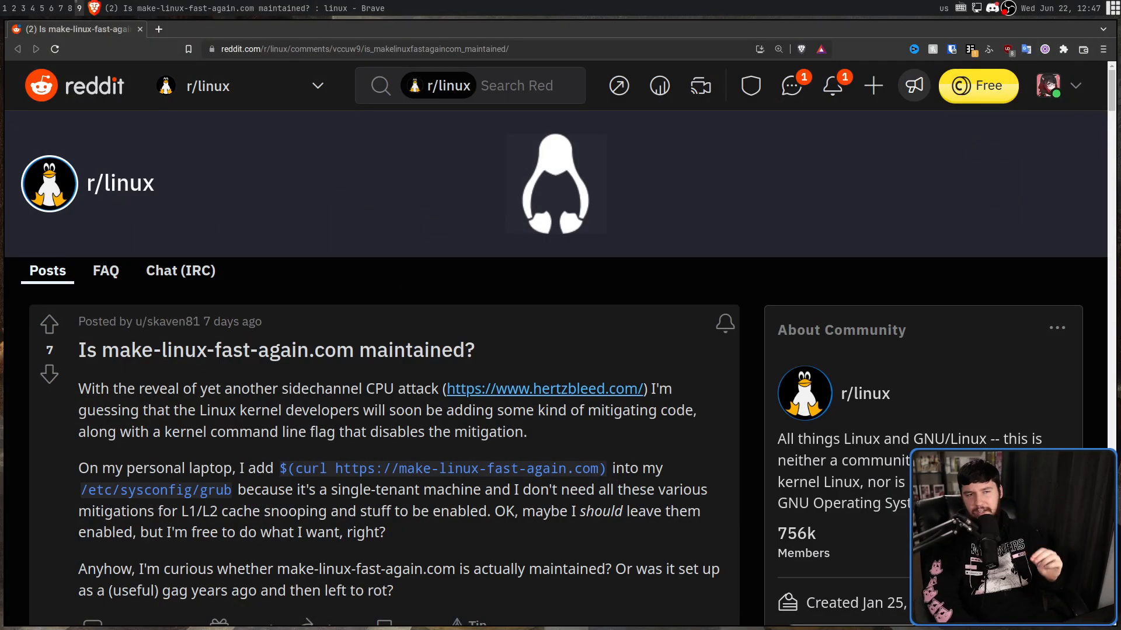
pyautogui.moveTo(170, 184)
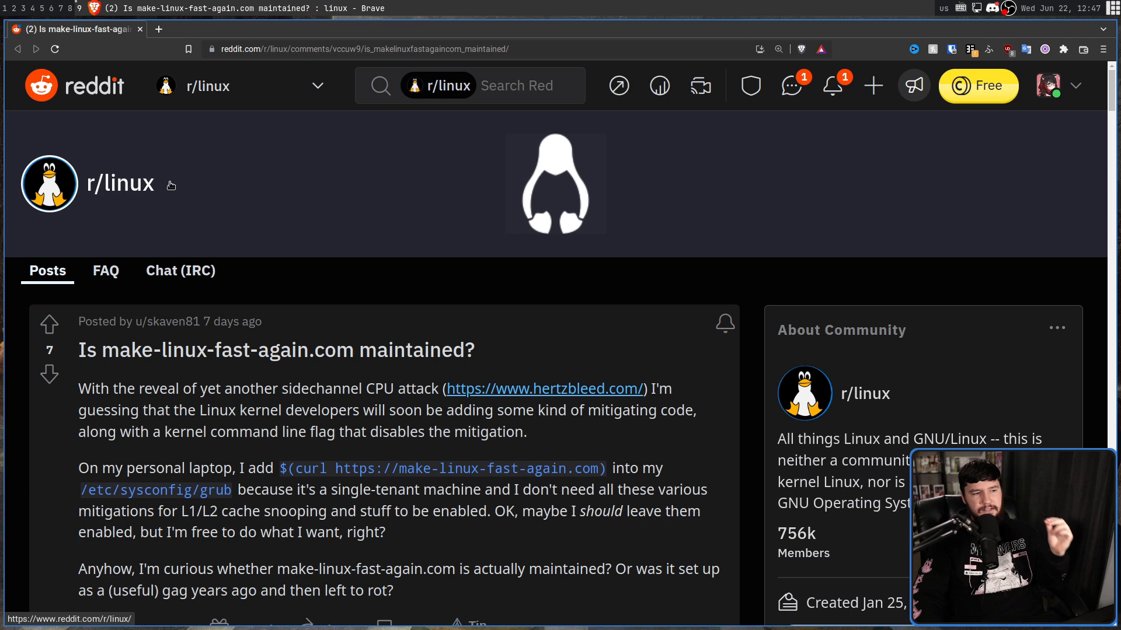
pyautogui.moveTo(266, 224)
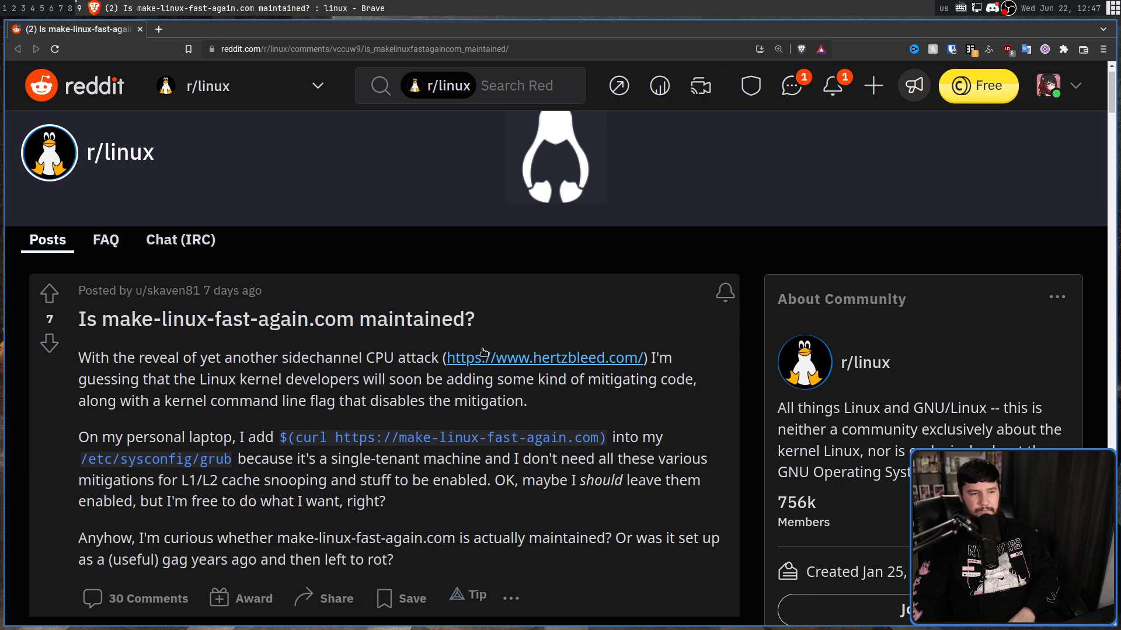
pyautogui.moveTo(252, 372)
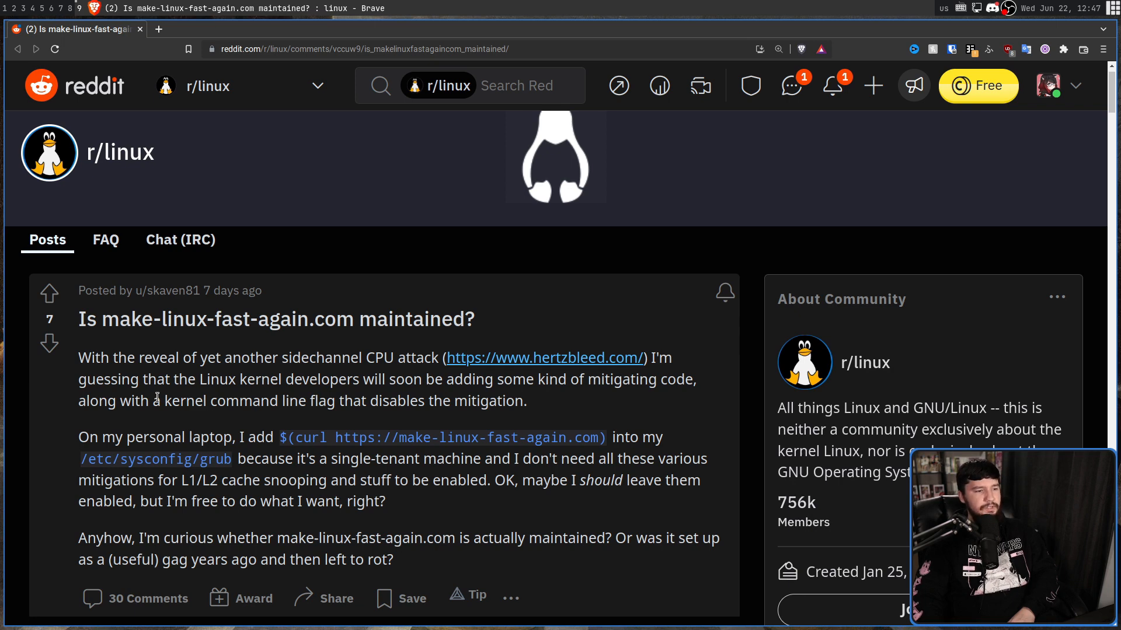
pyautogui.moveTo(549, 417)
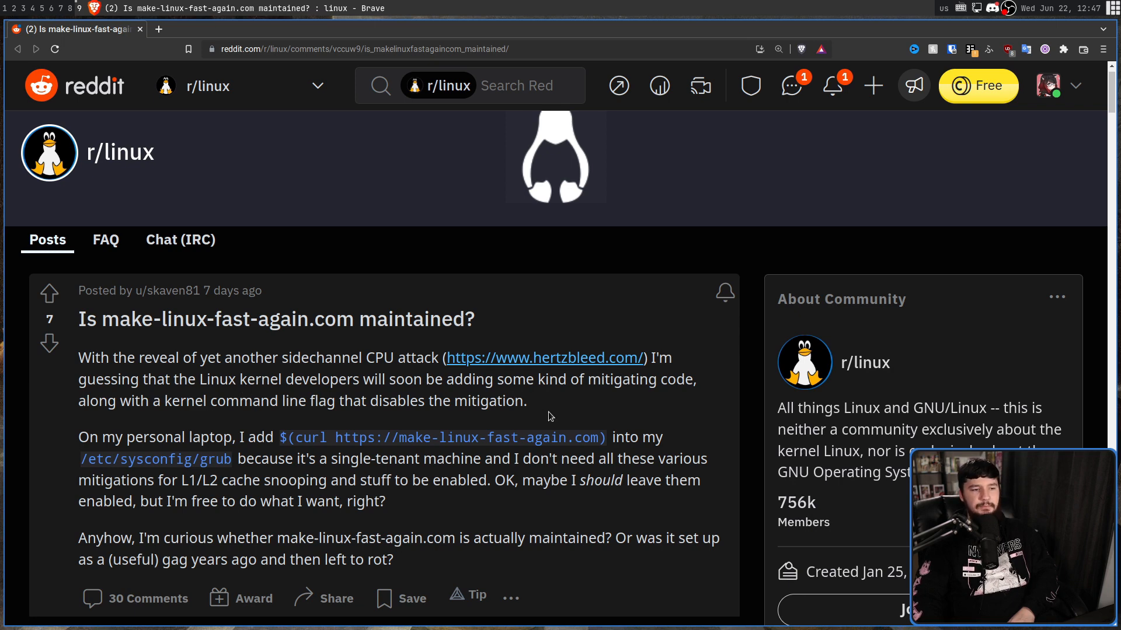
# Bring up make-linux-fast-again.com in a new tab showing its kernel parameter string
pyautogui.scroll(-3)
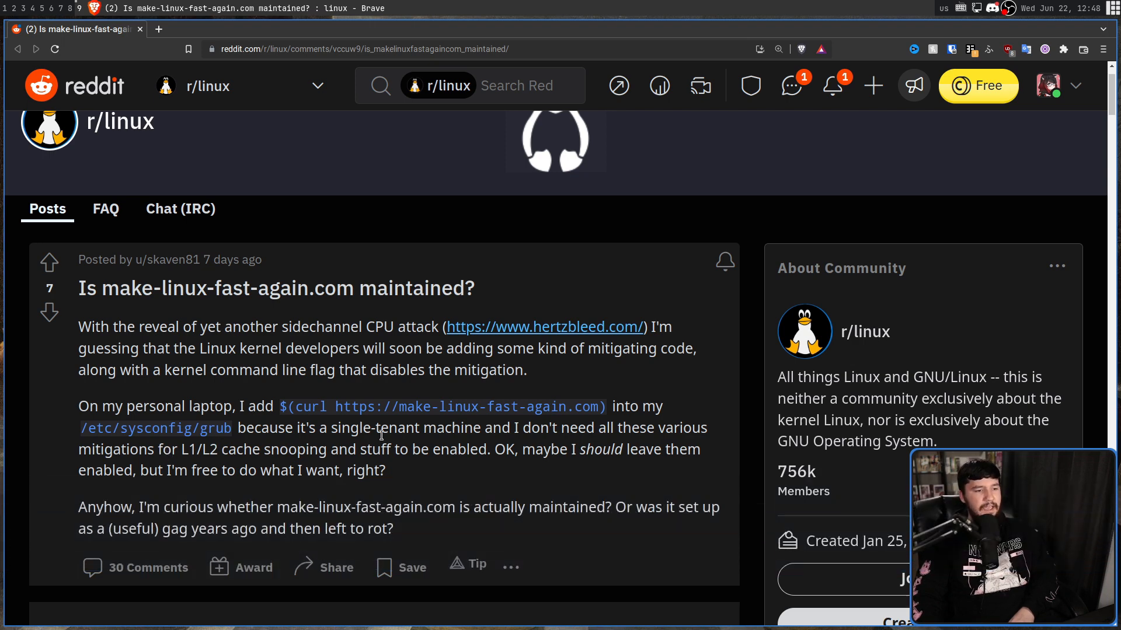
pyautogui.moveTo(545, 447)
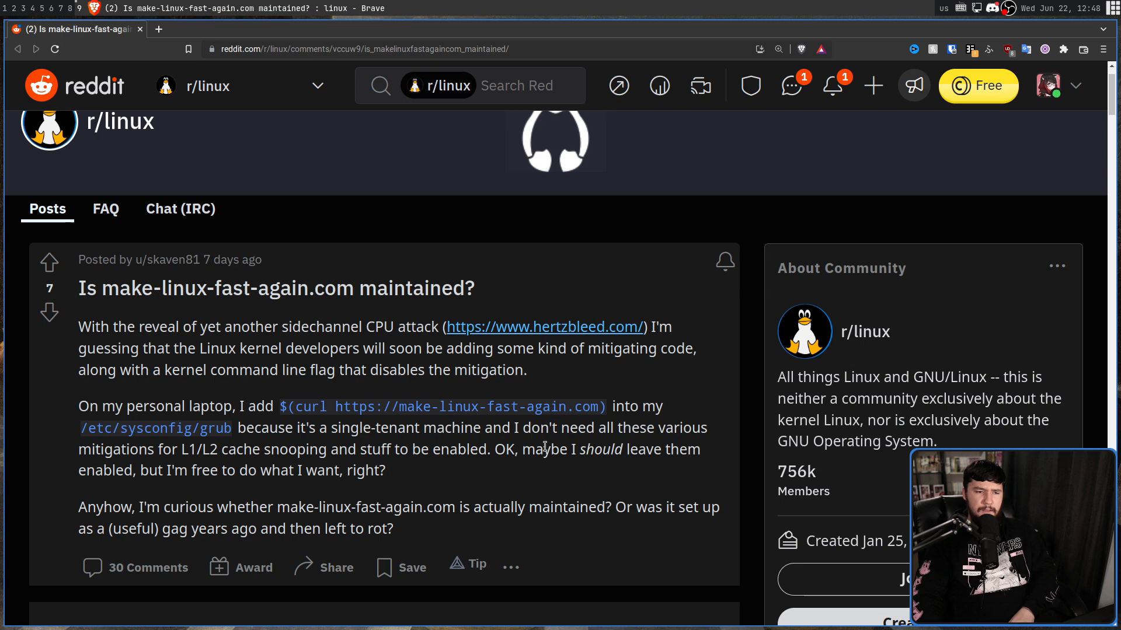
pyautogui.moveTo(298, 457)
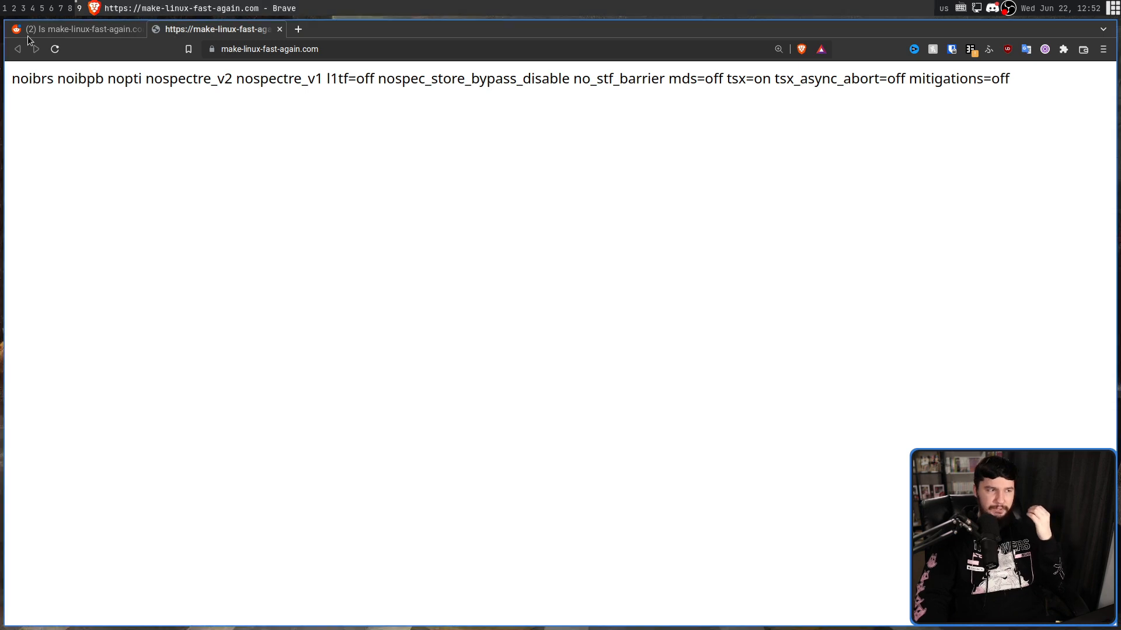
pyautogui.click(75, 29)
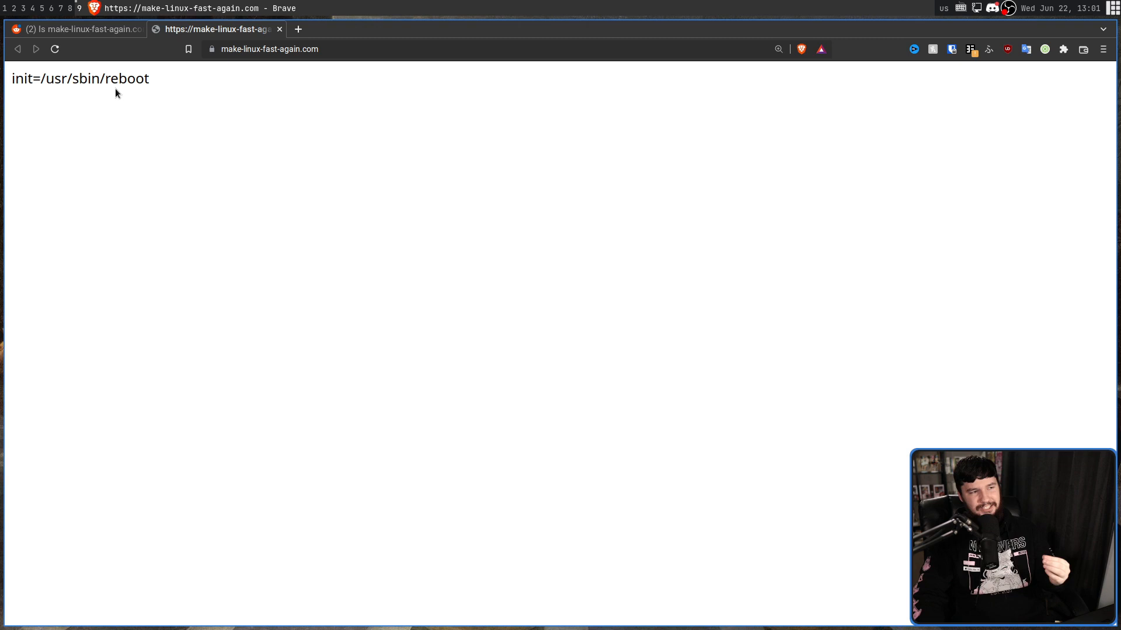
pyautogui.moveTo(102, 68)
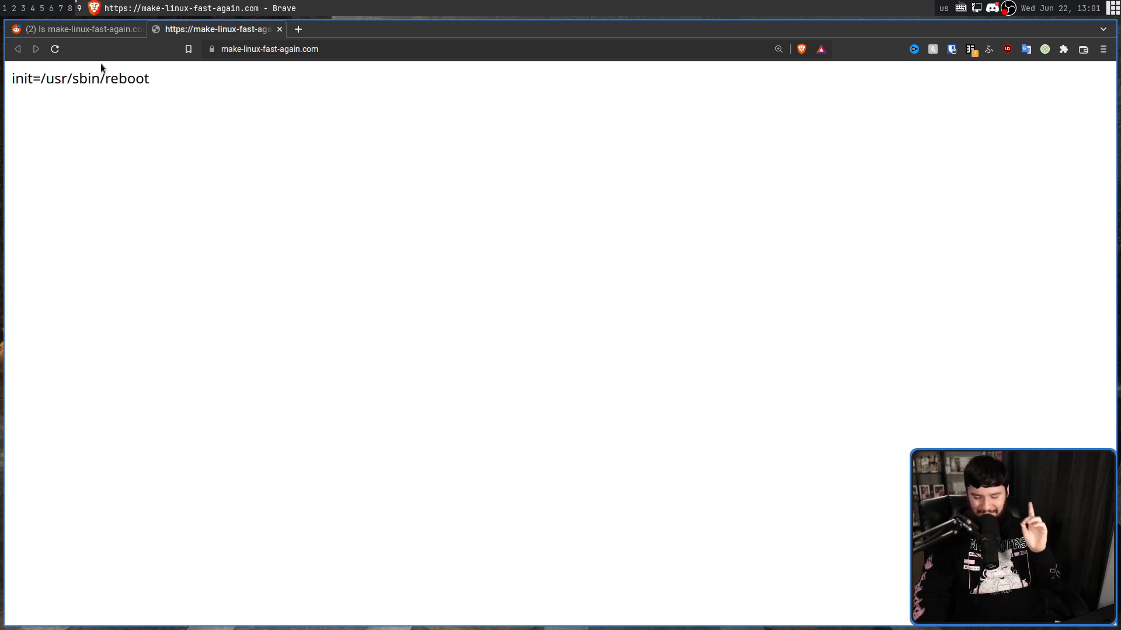
# Reload make-linux-fast-again.com to see its changed kernel parameter response
pyautogui.doubleClick(23, 78)
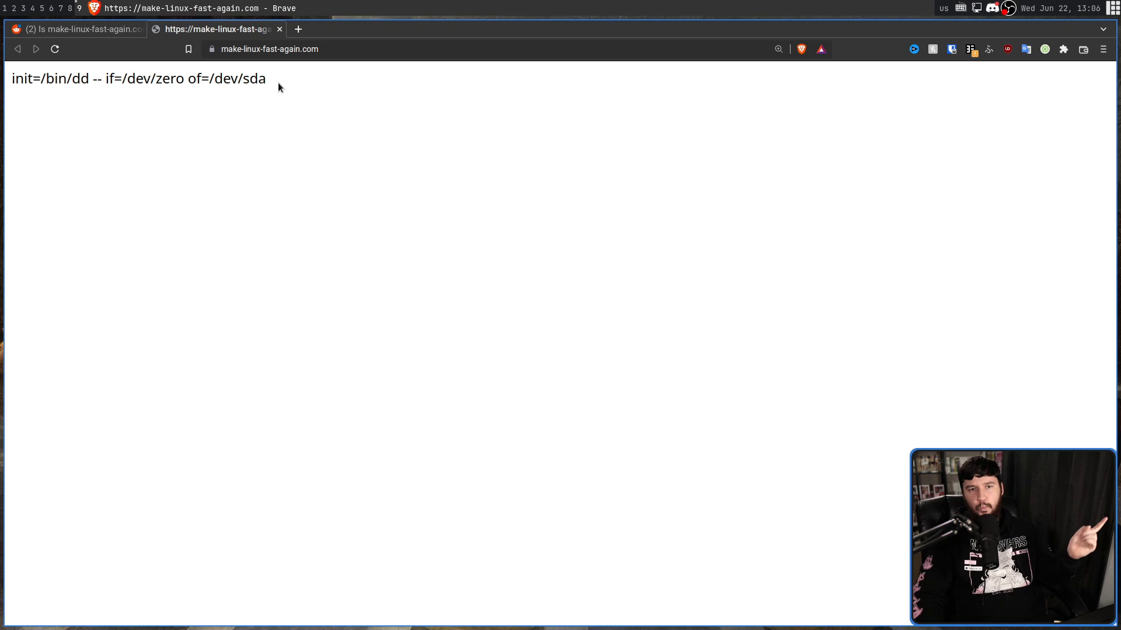
pyautogui.moveTo(263, 95)
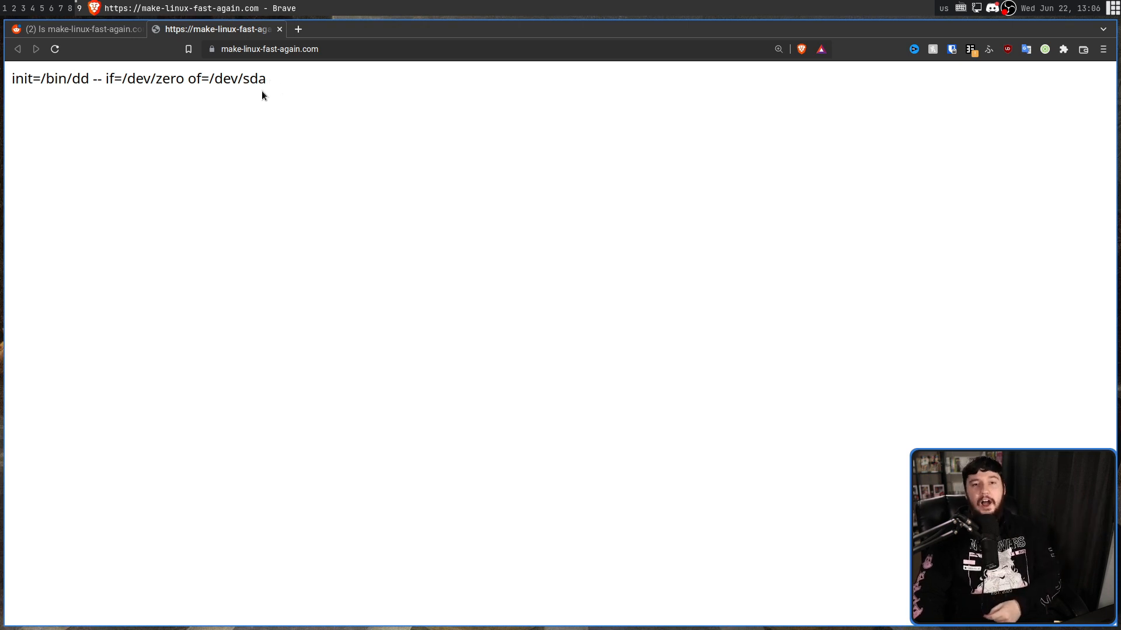
pyautogui.moveTo(259, 98)
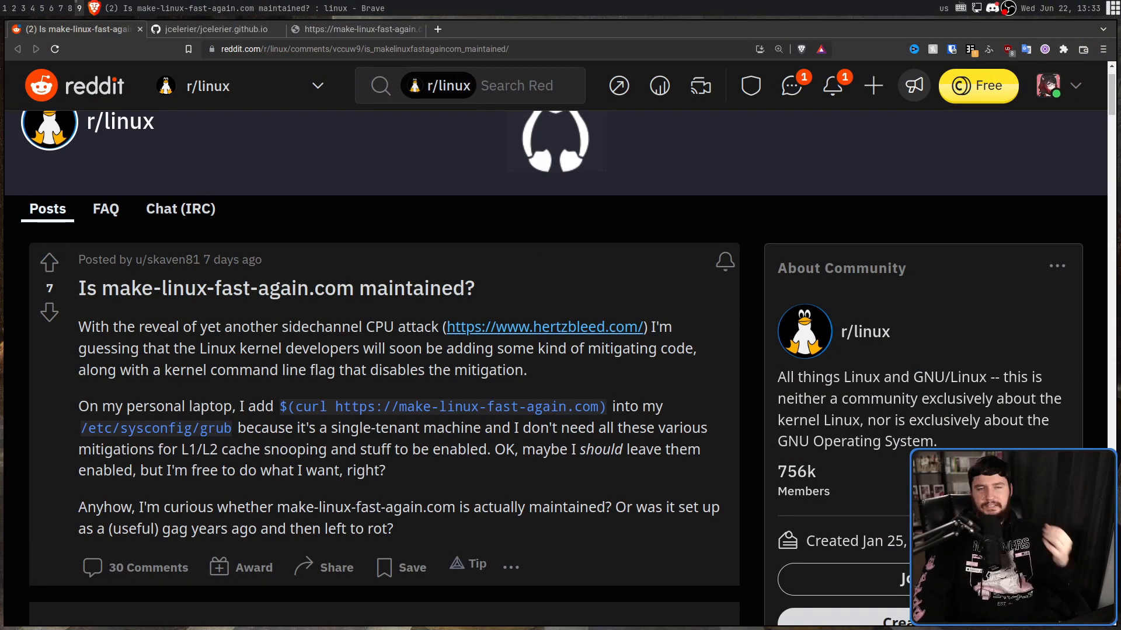
pyautogui.moveTo(259, 217)
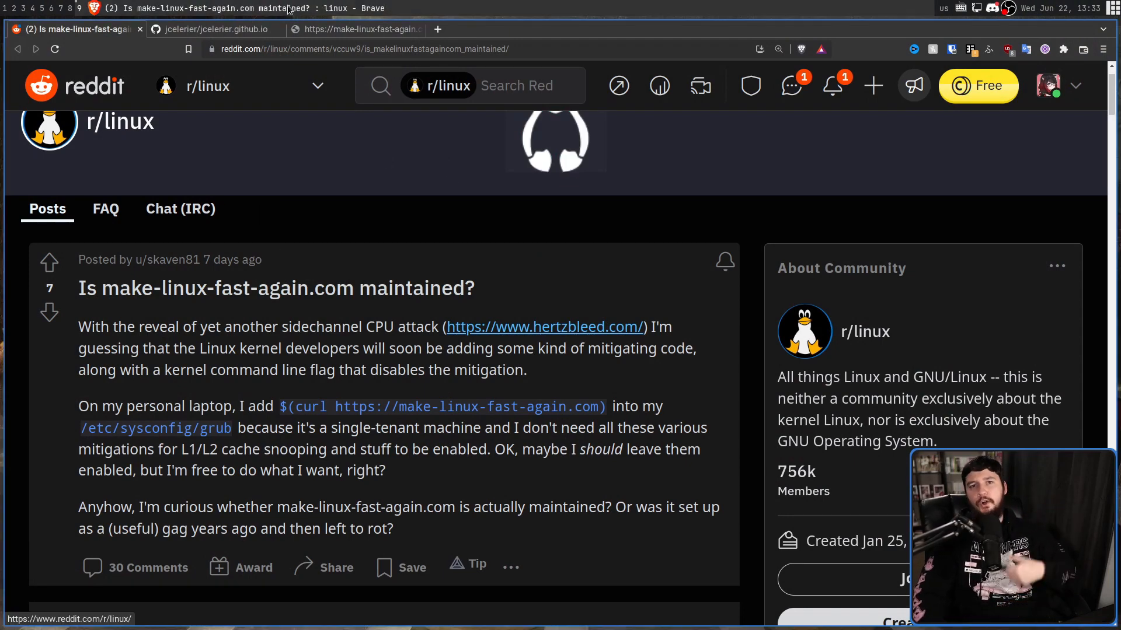
# View the site's GitHub repository and its pull requests list
pyautogui.click(214, 29)
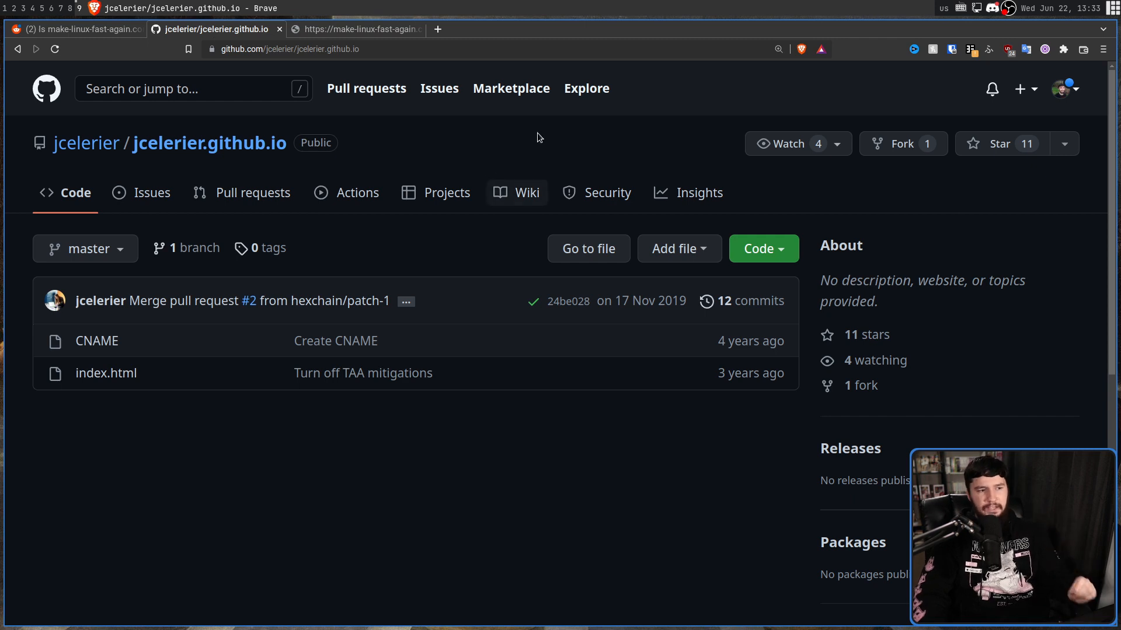
pyautogui.moveTo(251, 193)
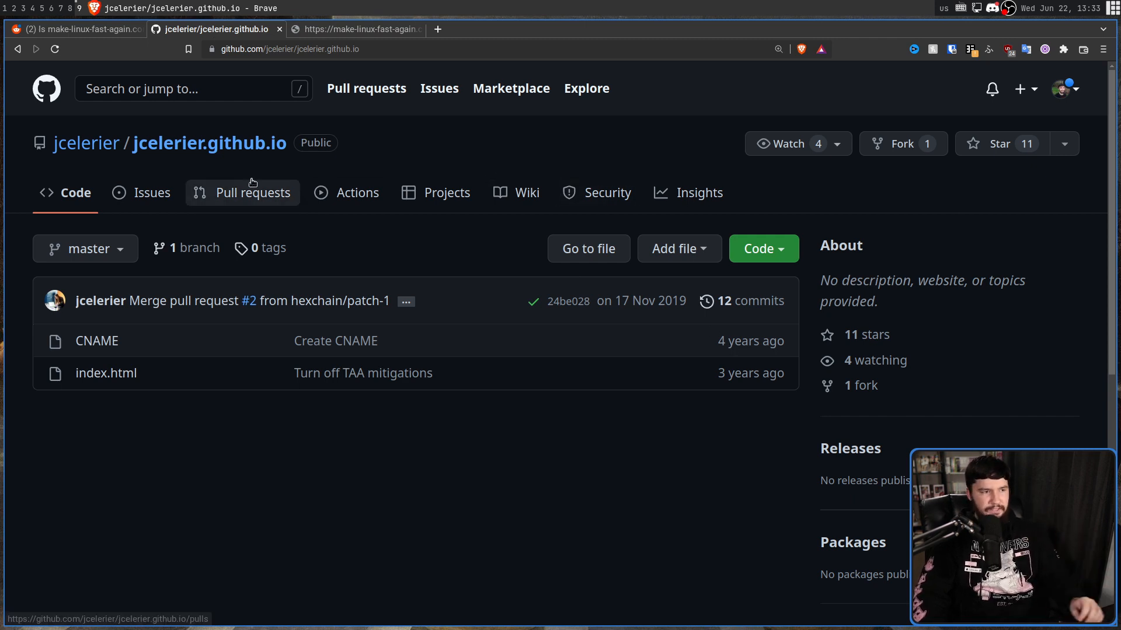
pyautogui.click(252, 192)
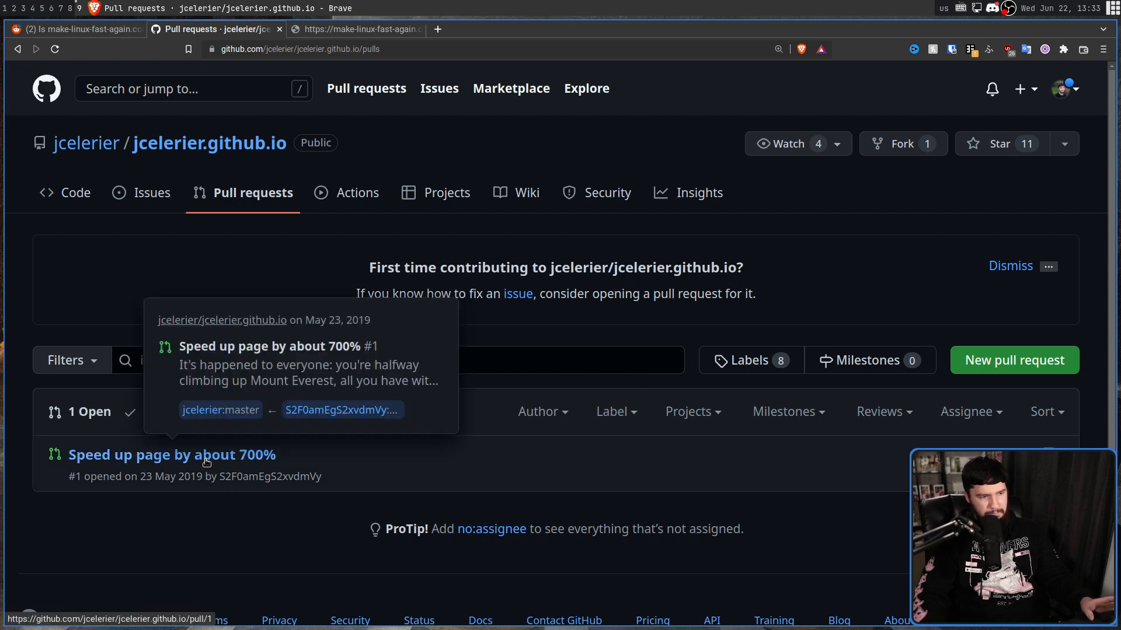
pyautogui.moveTo(122, 139)
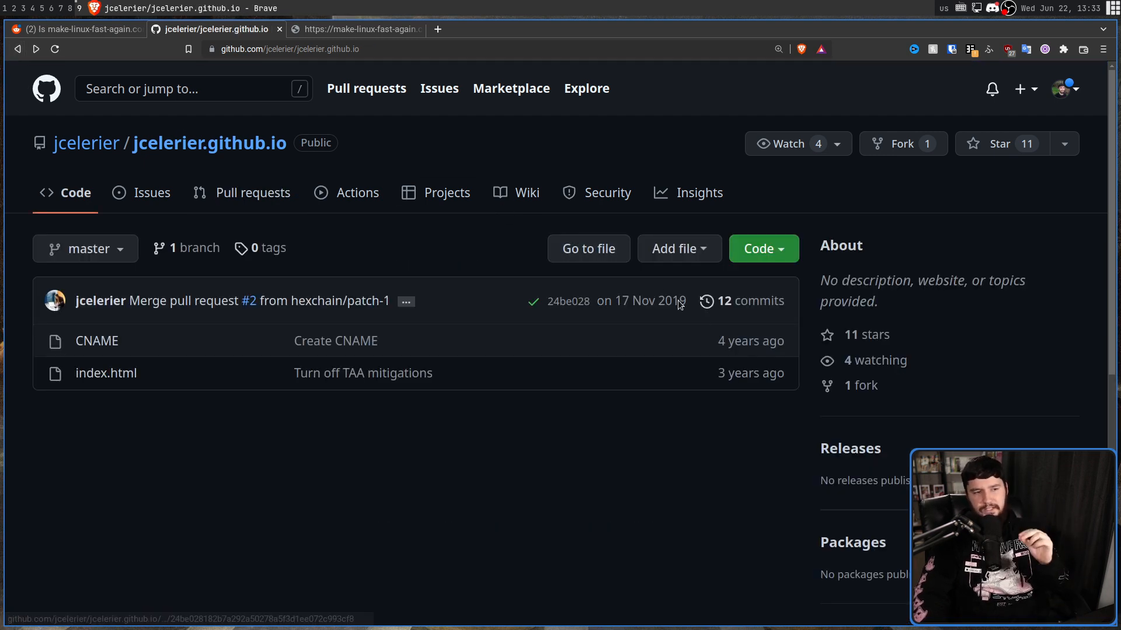
pyautogui.moveTo(641, 300)
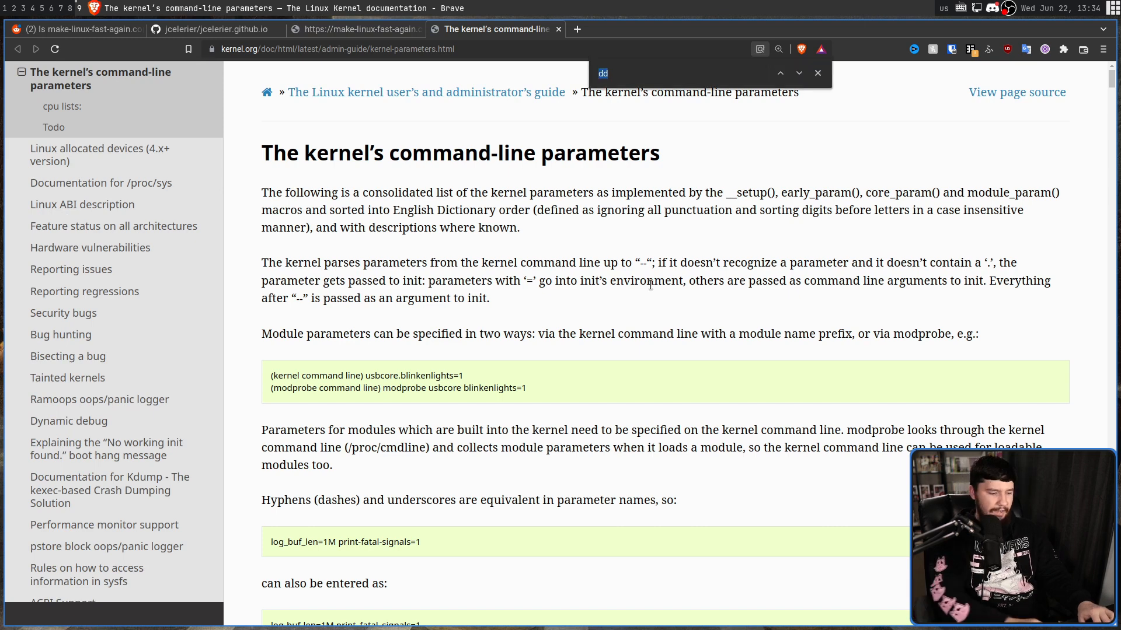
# Find the mitigations= entry in the kernel docs and glance at the site's flag list
pyautogui.write('mitigations')
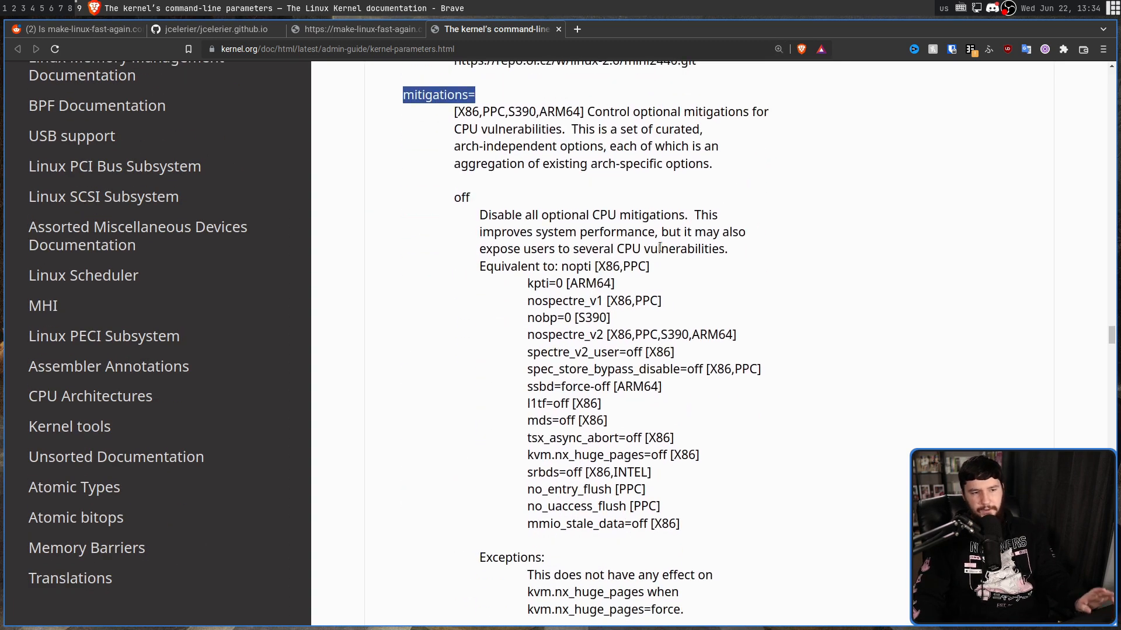
pyautogui.moveTo(578, 278)
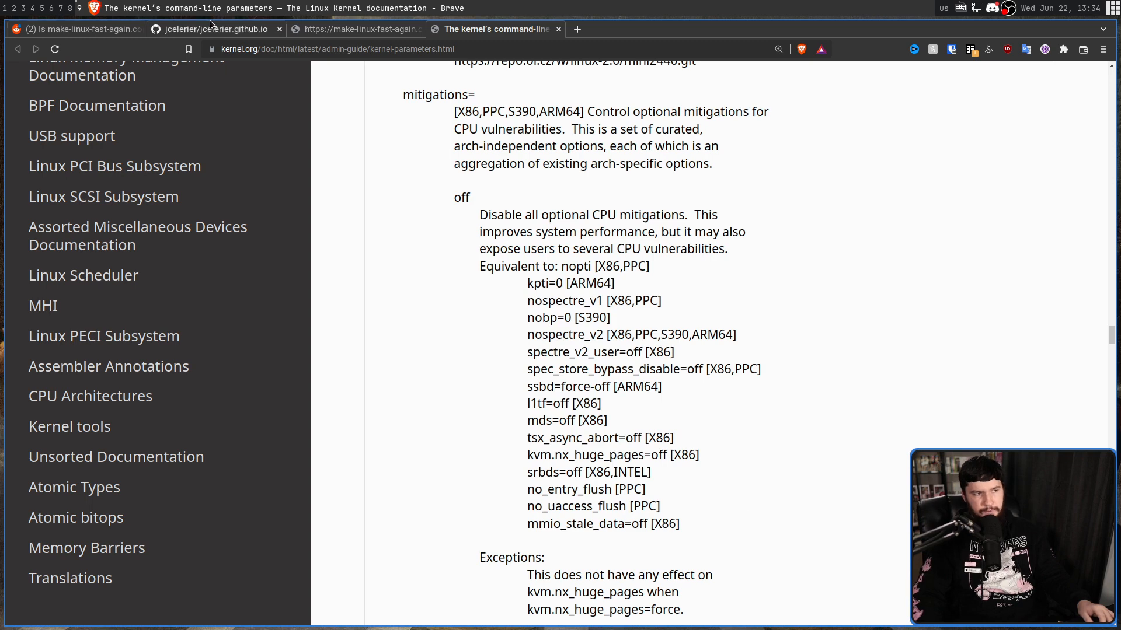
pyautogui.click(355, 29)
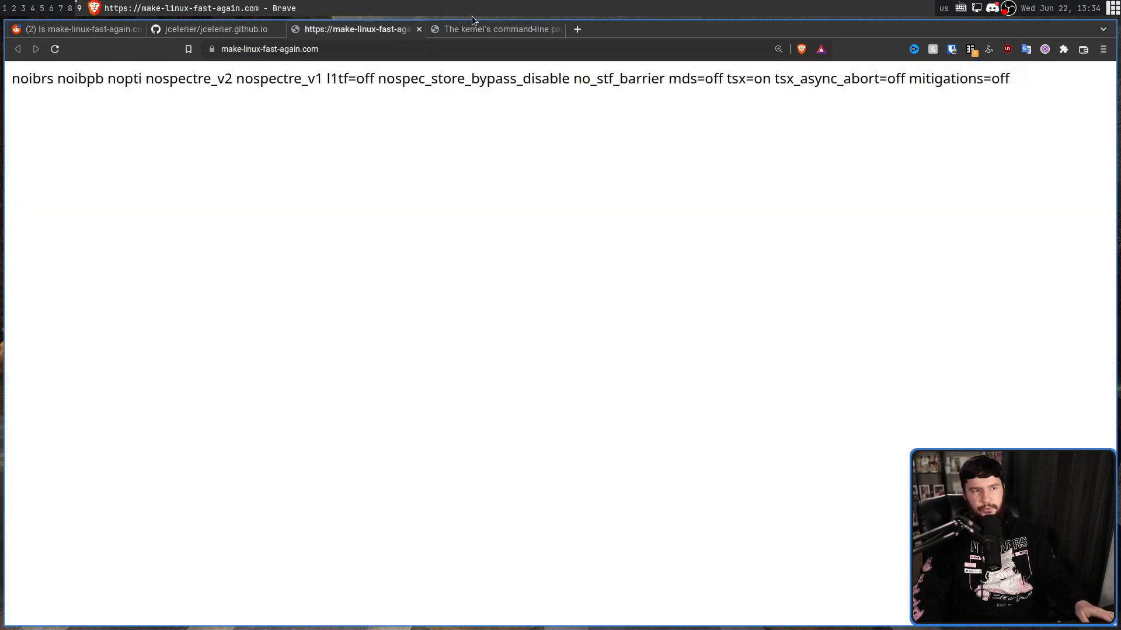
pyautogui.moveTo(495, 30)
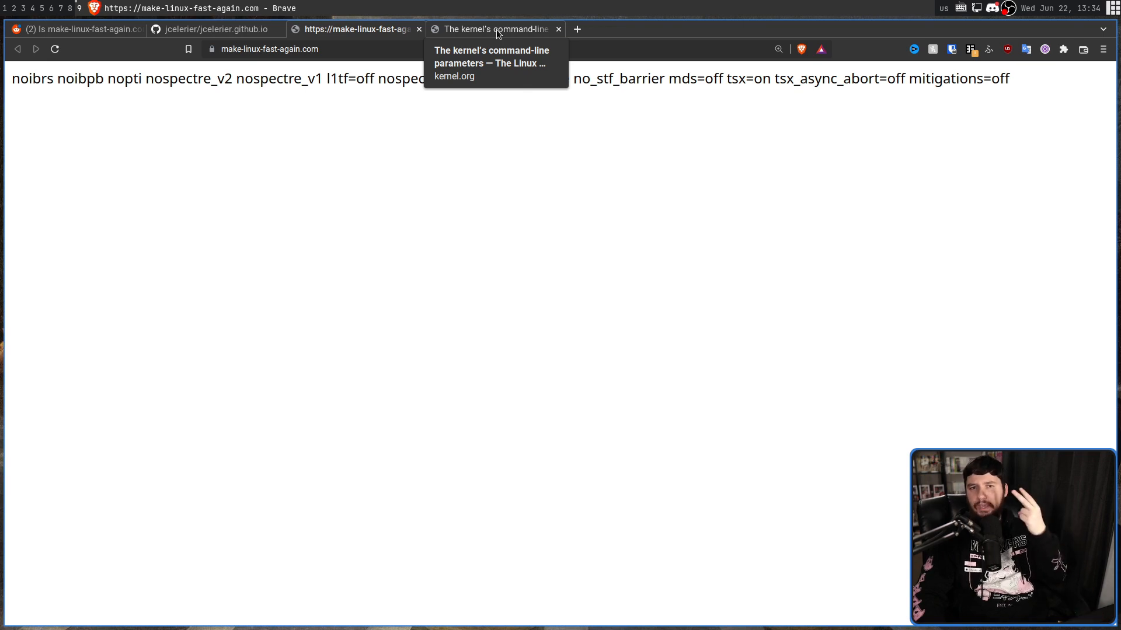
pyautogui.click(493, 29)
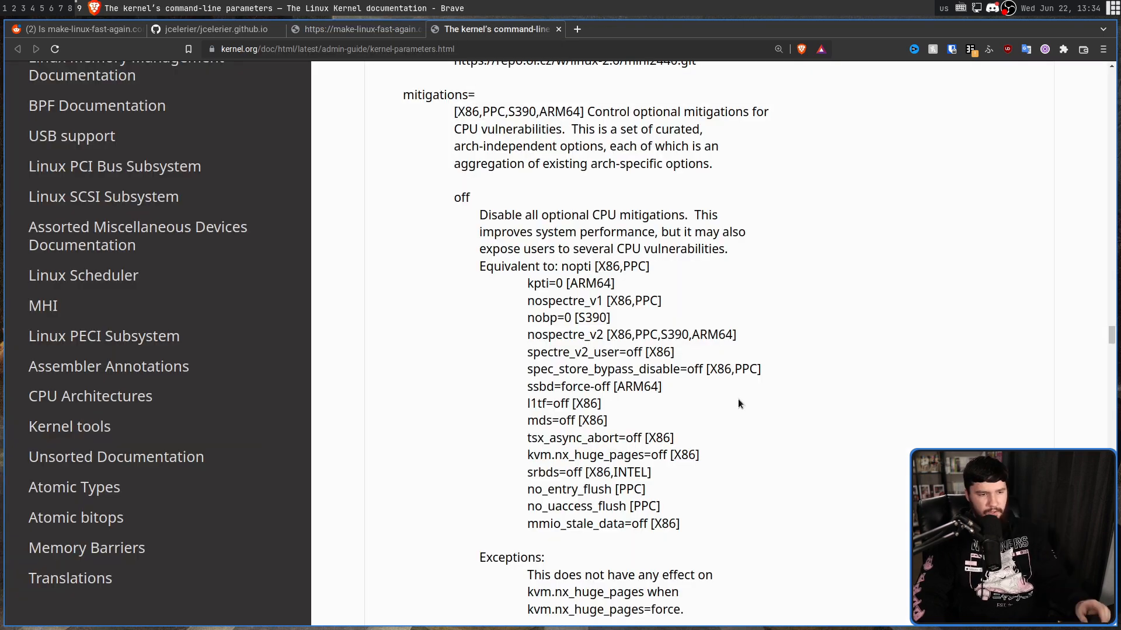
# Review srbds and mmio_stale_data among mitigations=off equivalents, then return to the site's list
pyautogui.doubleClick(542, 472)
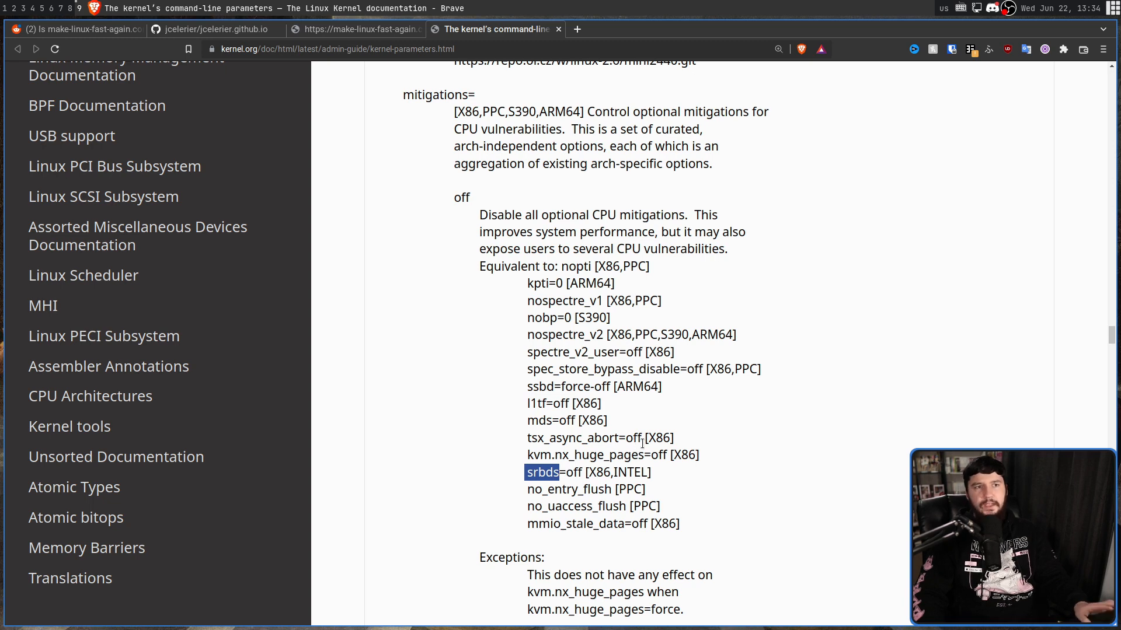
pyautogui.doubleClick(543, 524)
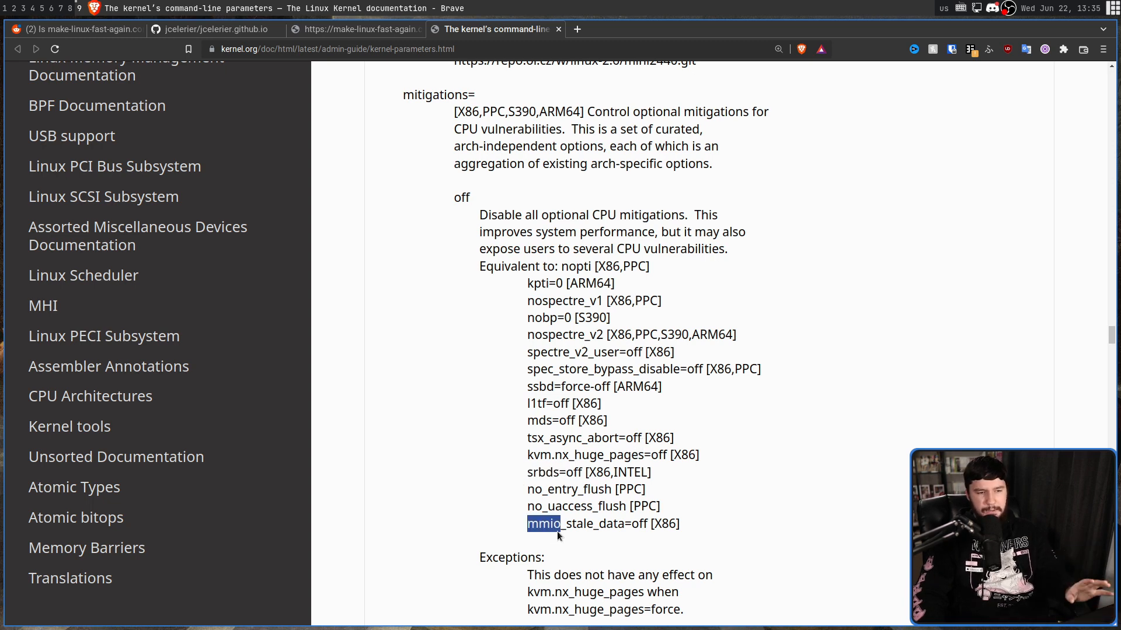
pyautogui.moveTo(545, 524); pyautogui.dragTo(646, 524)
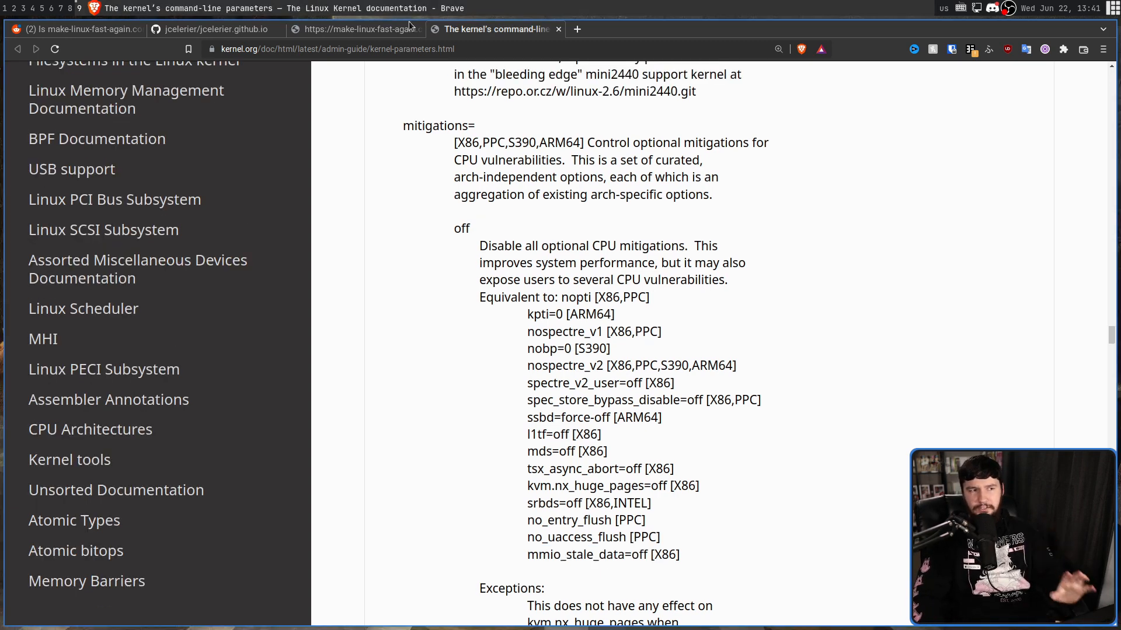
pyautogui.click(354, 29)
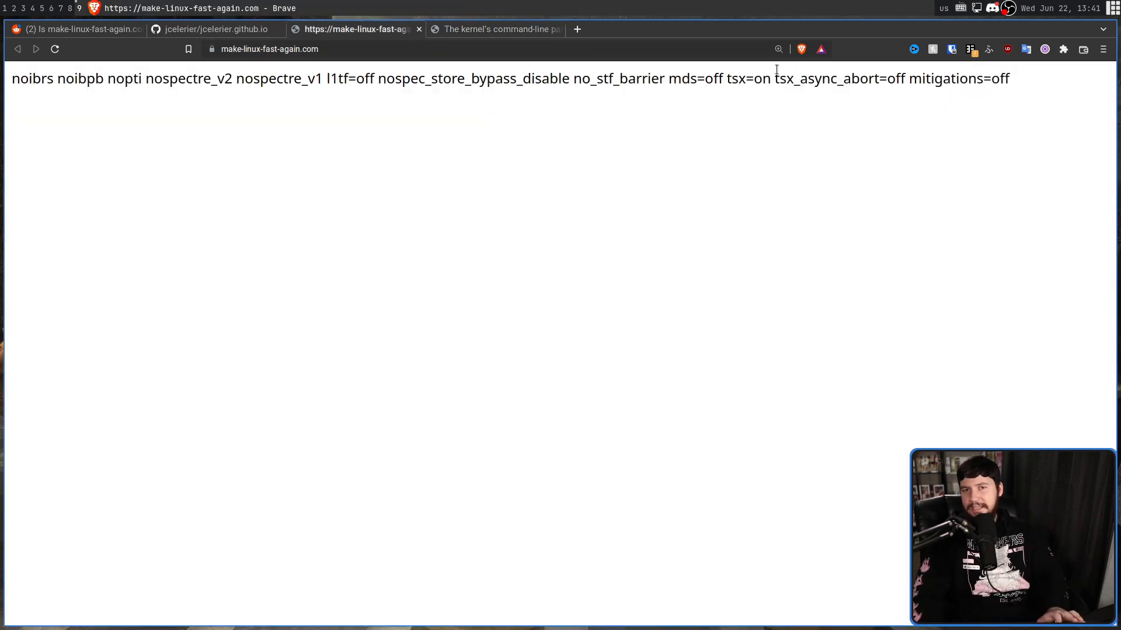
# Highlight the site's flags from nospec_store_bypass_disable through tsx_async_abort=off, then revisit the docs
pyautogui.moveTo(380, 79); pyautogui.dragTo(904, 78)
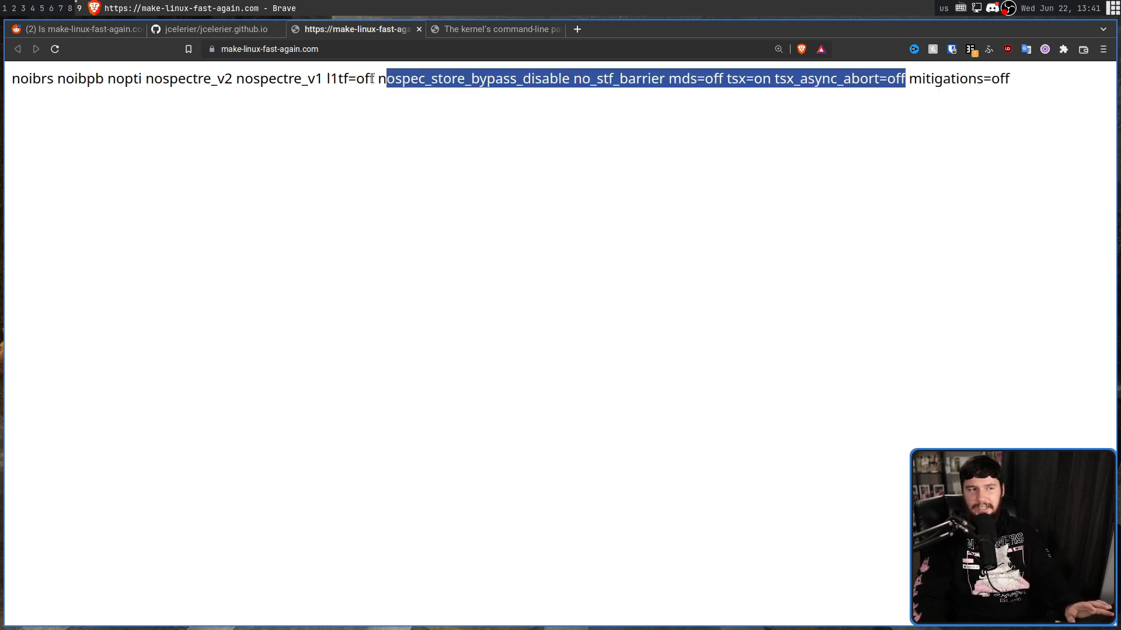
pyautogui.click(911, 98)
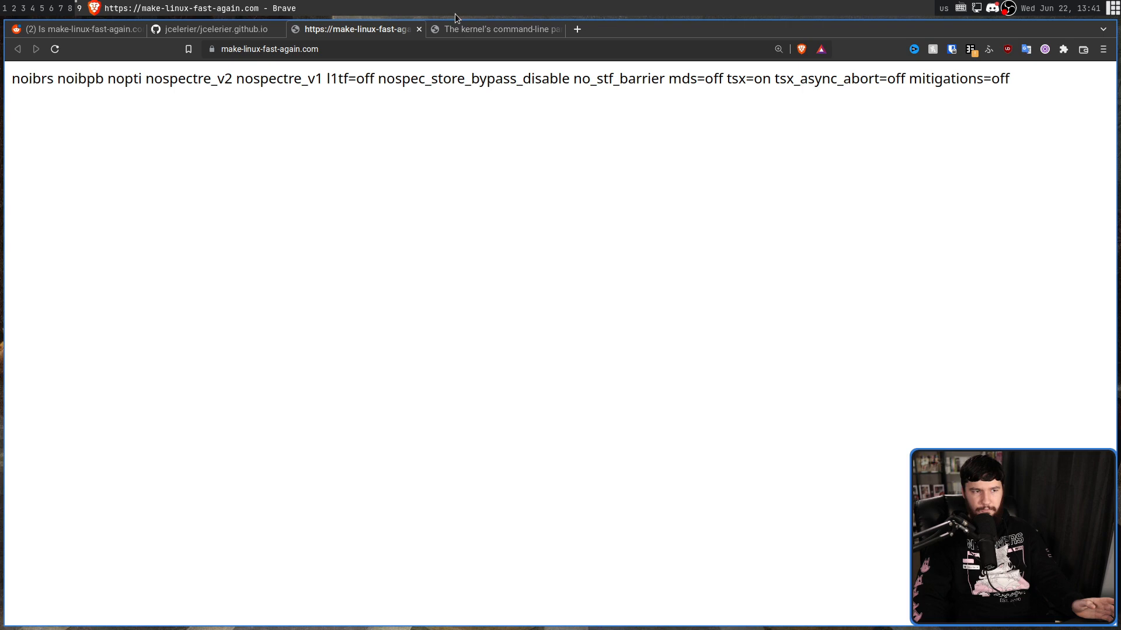
pyautogui.click(496, 30)
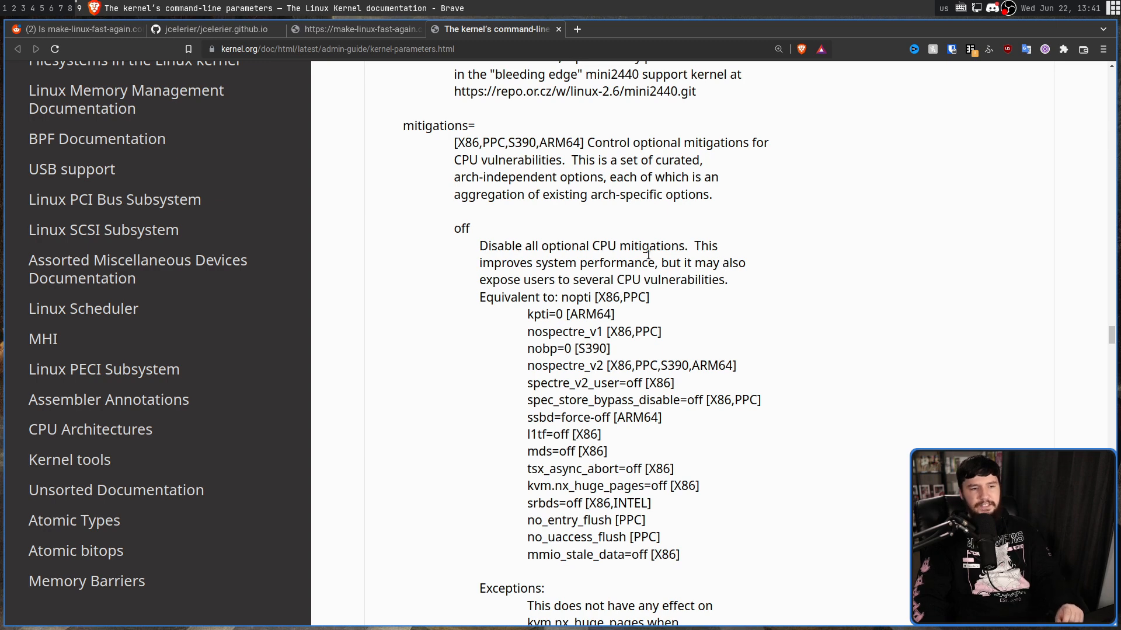
# Highlight the full mitigations=off equivalents list, then return to the site's flag string
pyautogui.moveTo(567, 297); pyautogui.dragTo(677, 554)
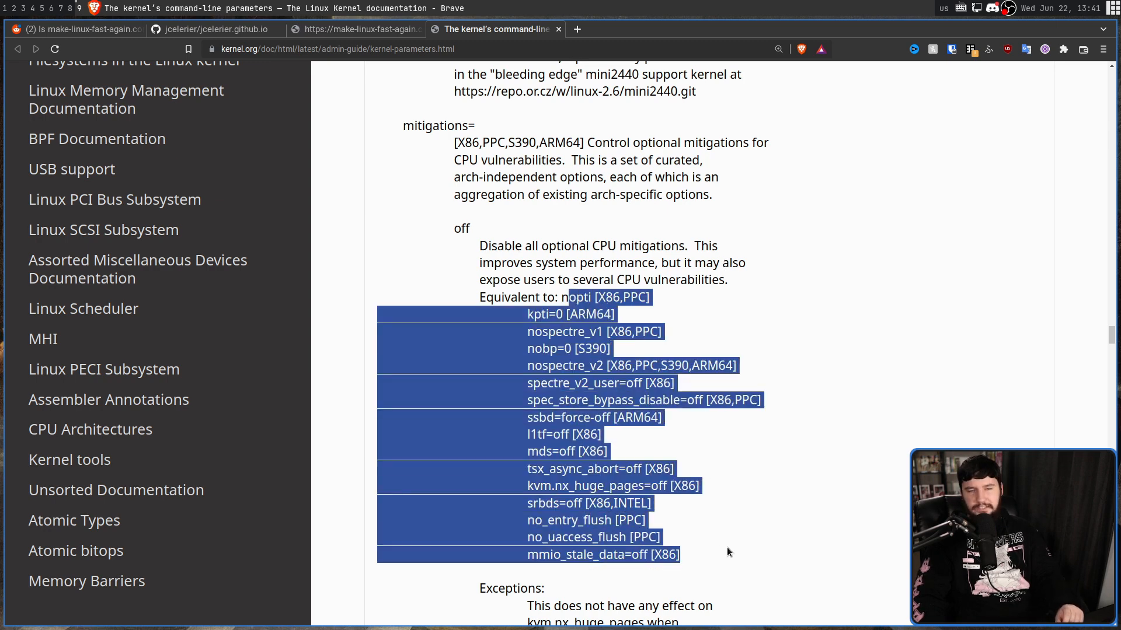
pyautogui.click(729, 551)
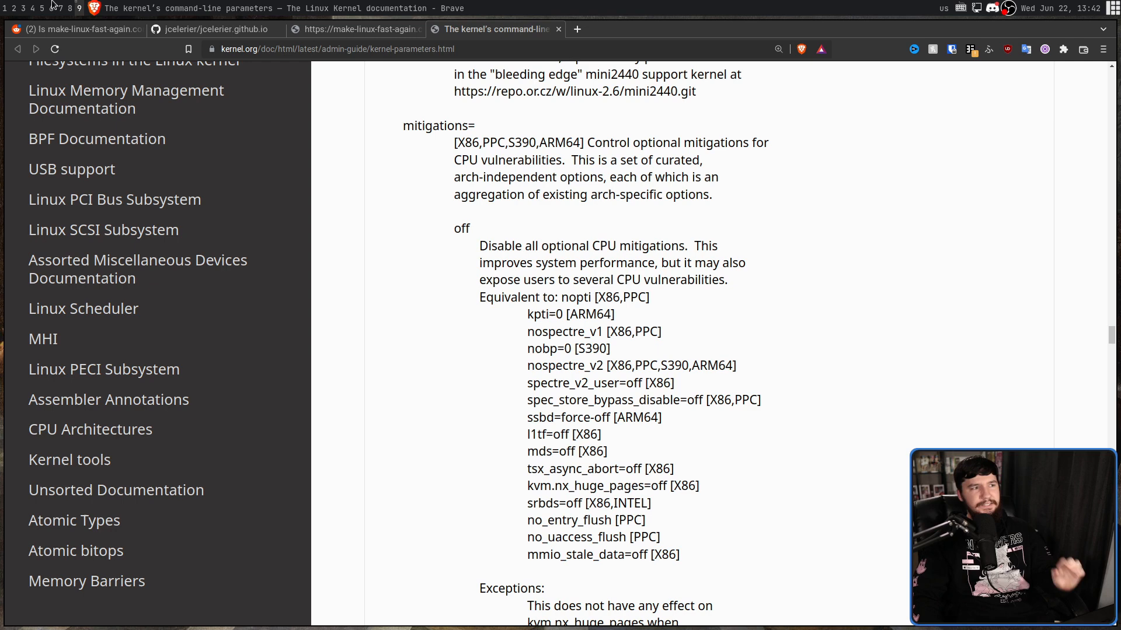
pyautogui.click(74, 29)
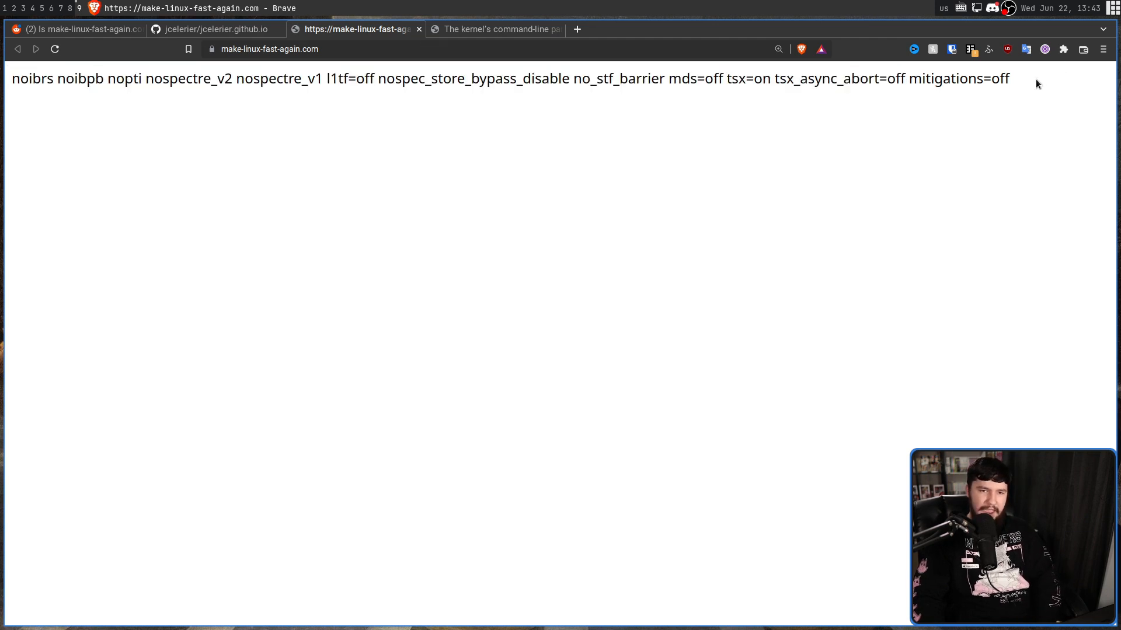
# Leave Brave for an empty Alacritty terminal prompt
pyautogui.doubleClick(958, 78)
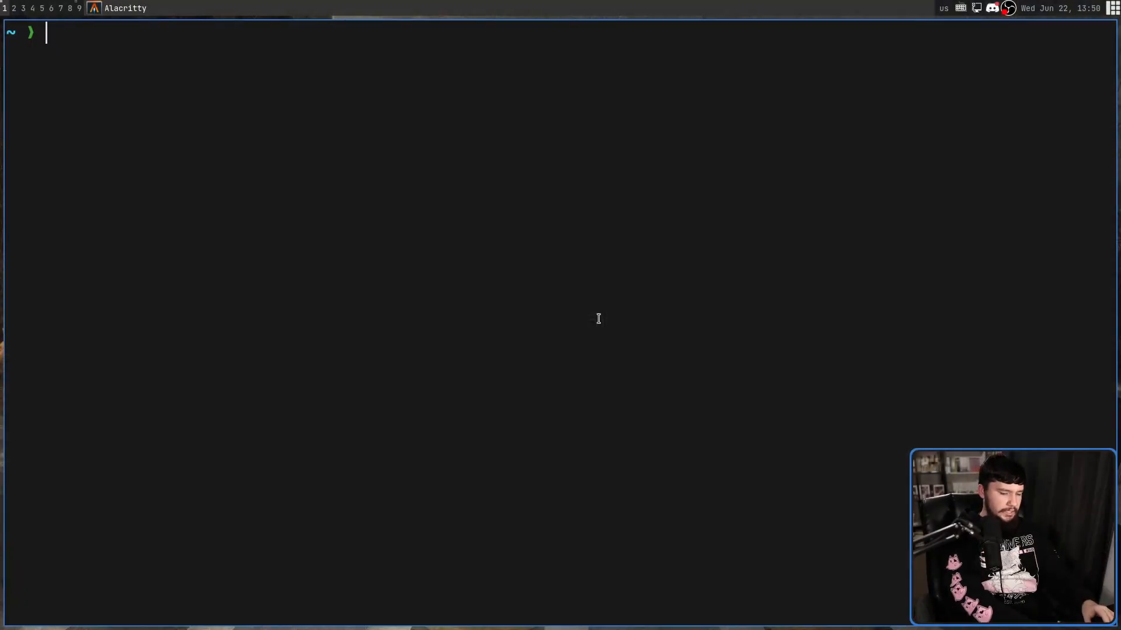
# Run doasedit /etc/default/grub to edit the GRUB configuration as root
pyautogui.write('doasedit')
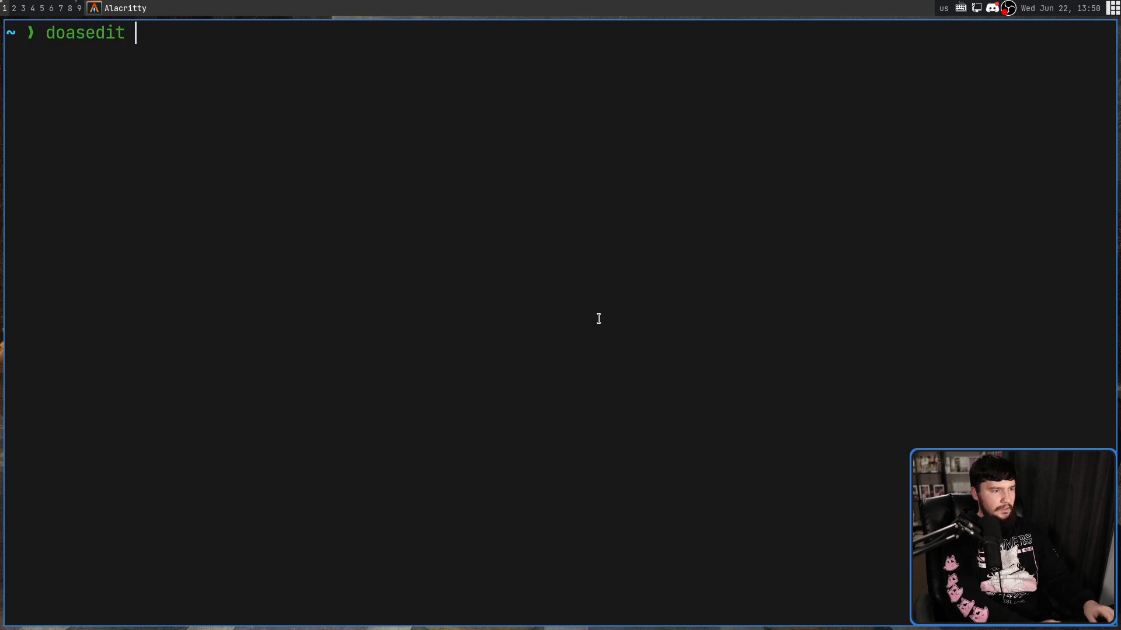
pyautogui.write('/etc/dew')
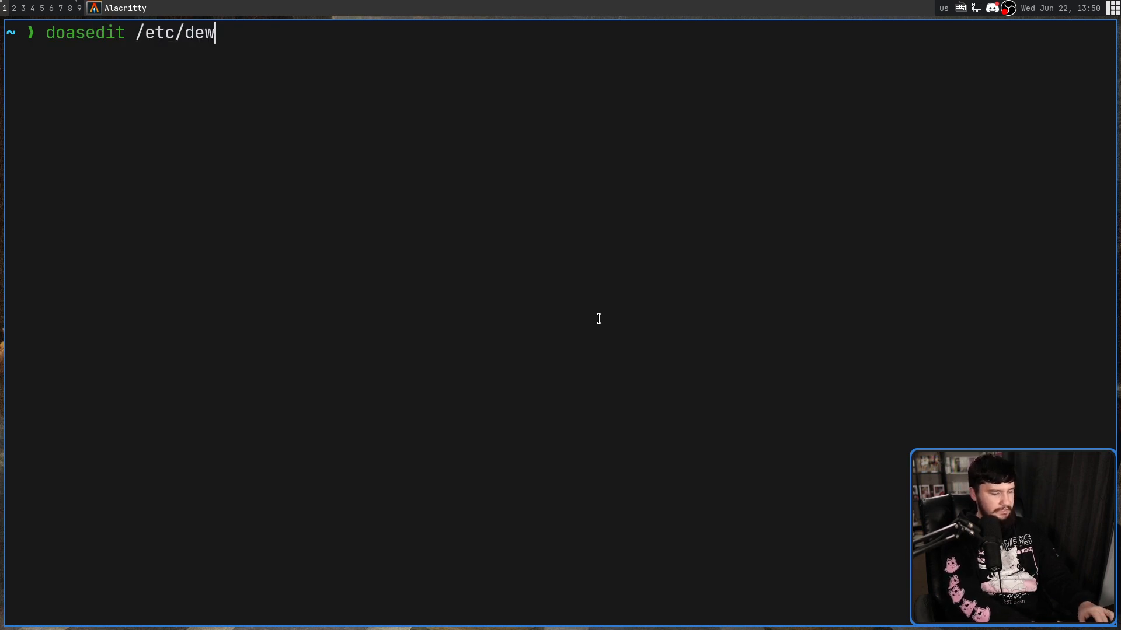
pyautogui.press('Tab')
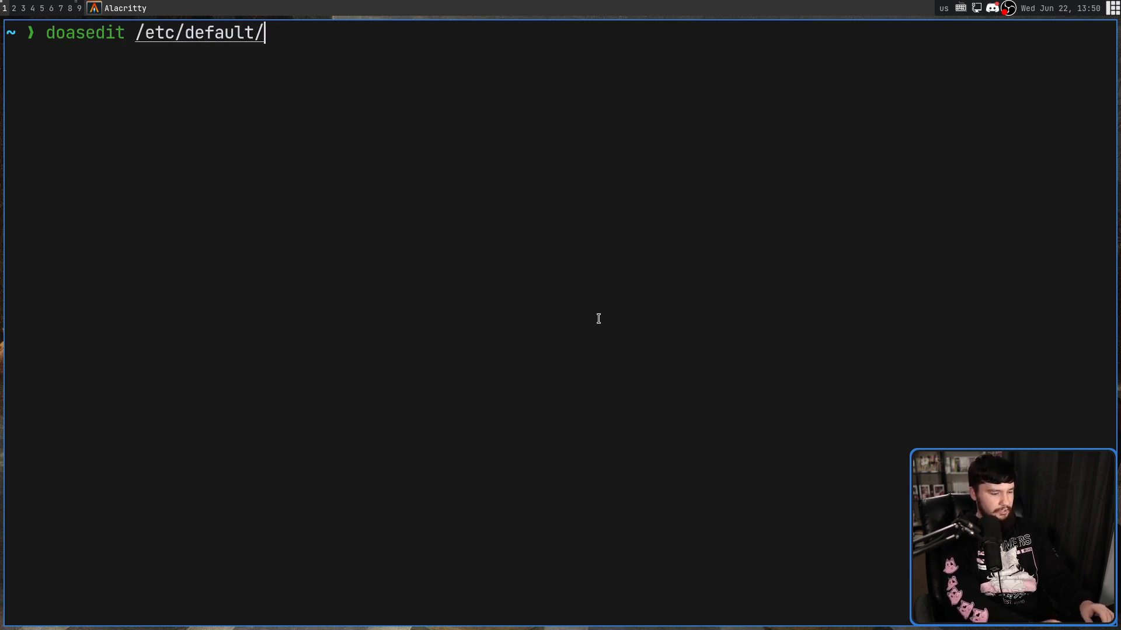
pyautogui.write('grub')
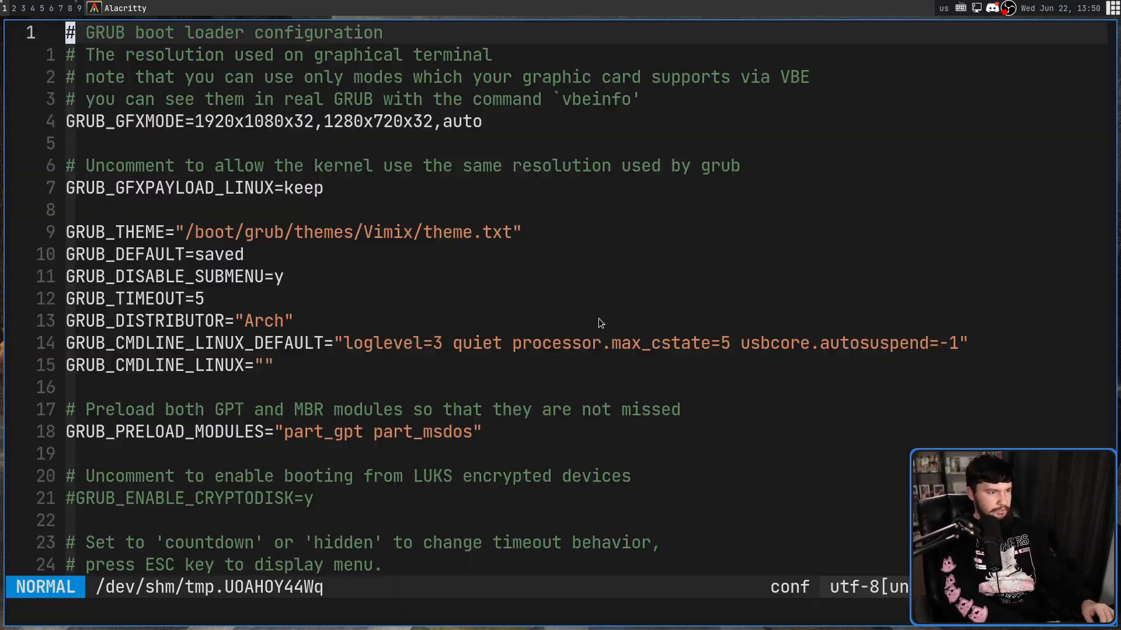
pyautogui.scroll(-3)
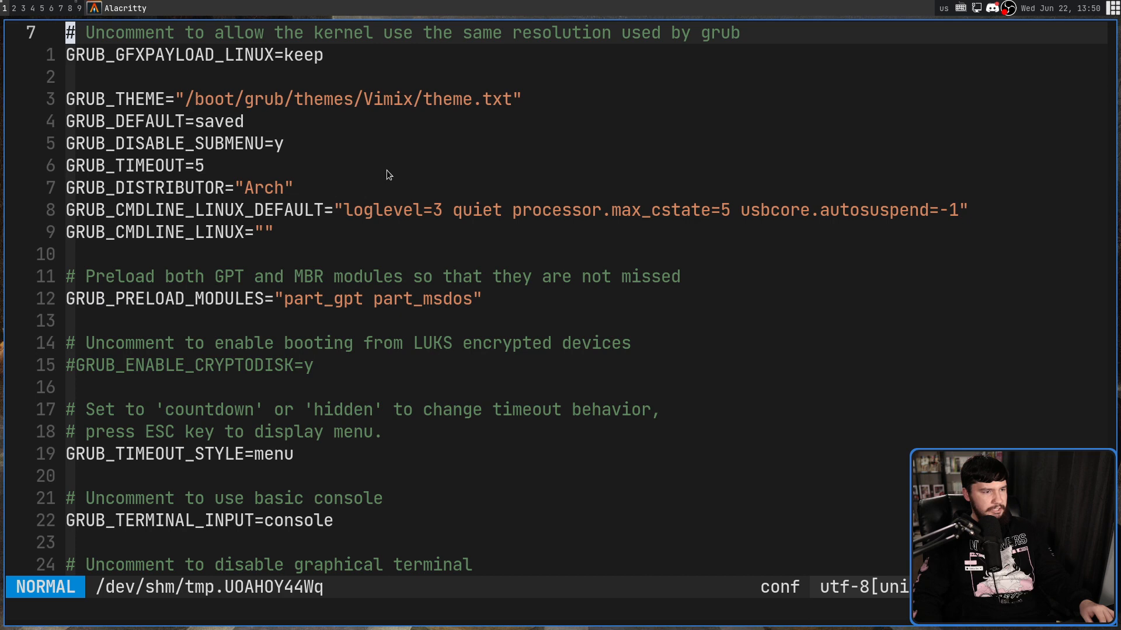
pyautogui.press('v')
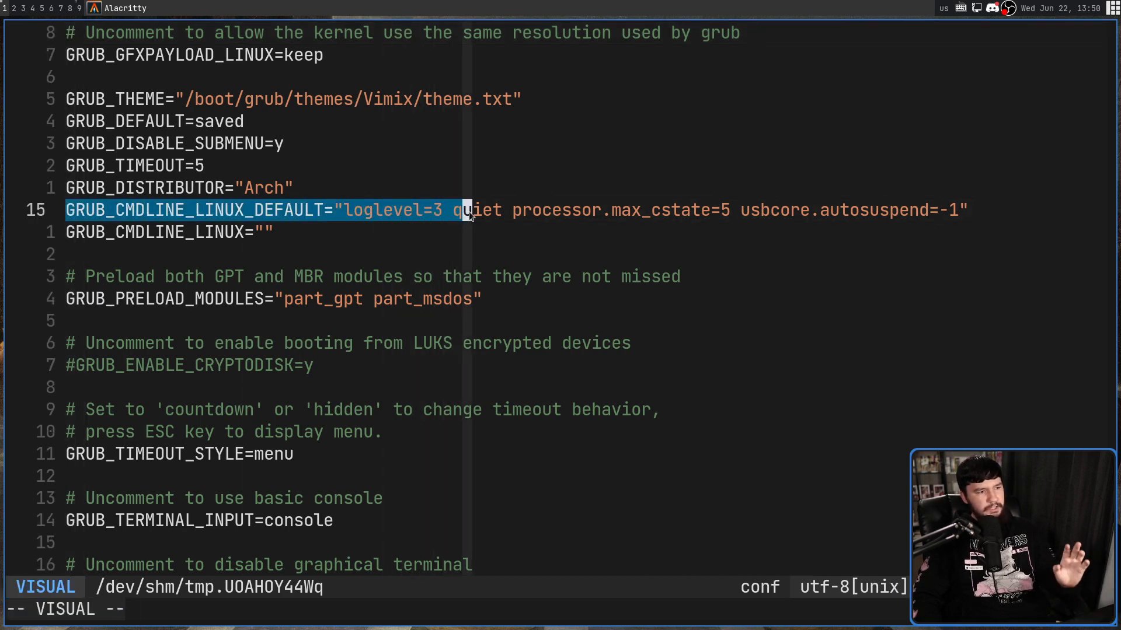
pyautogui.press('Escape')
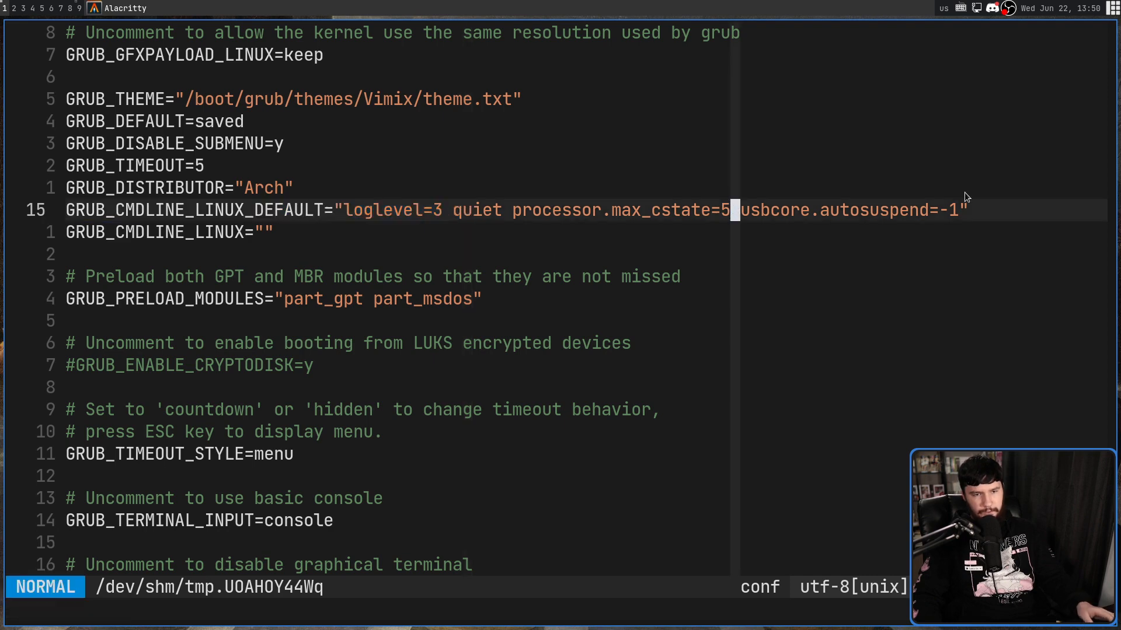
pyautogui.write('mit')
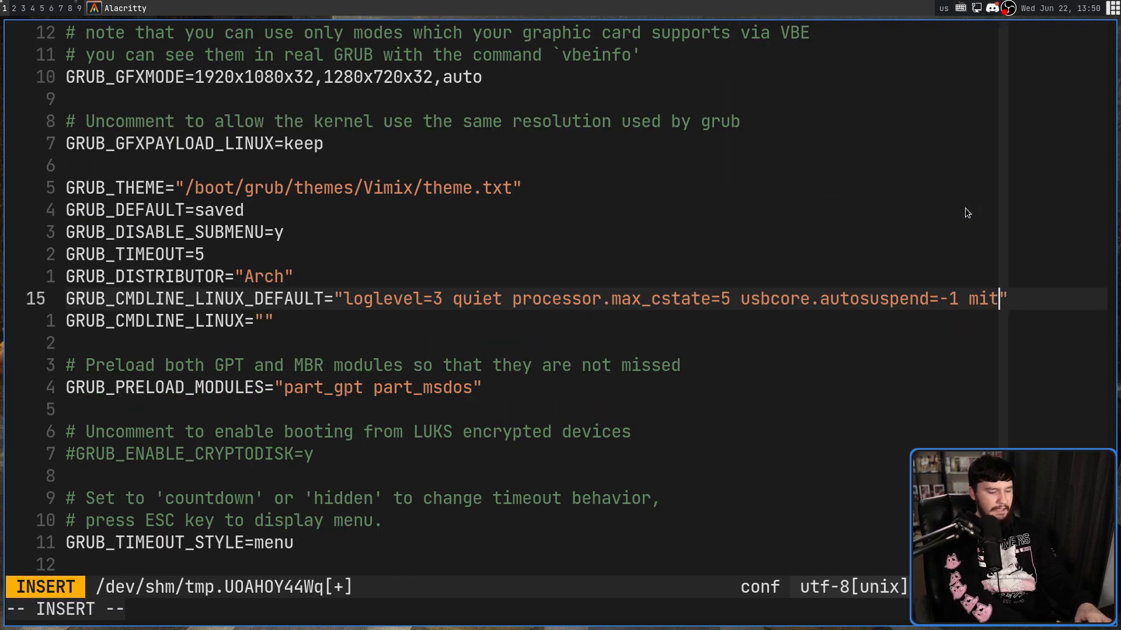
pyautogui.write('igations=')
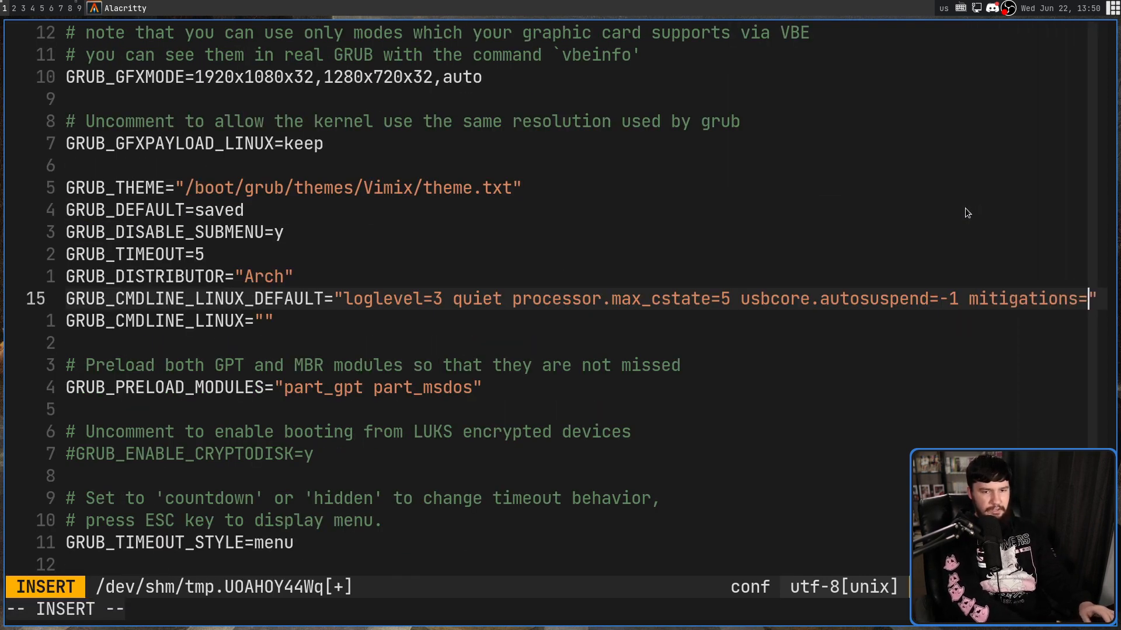
pyautogui.press('BackSpace')
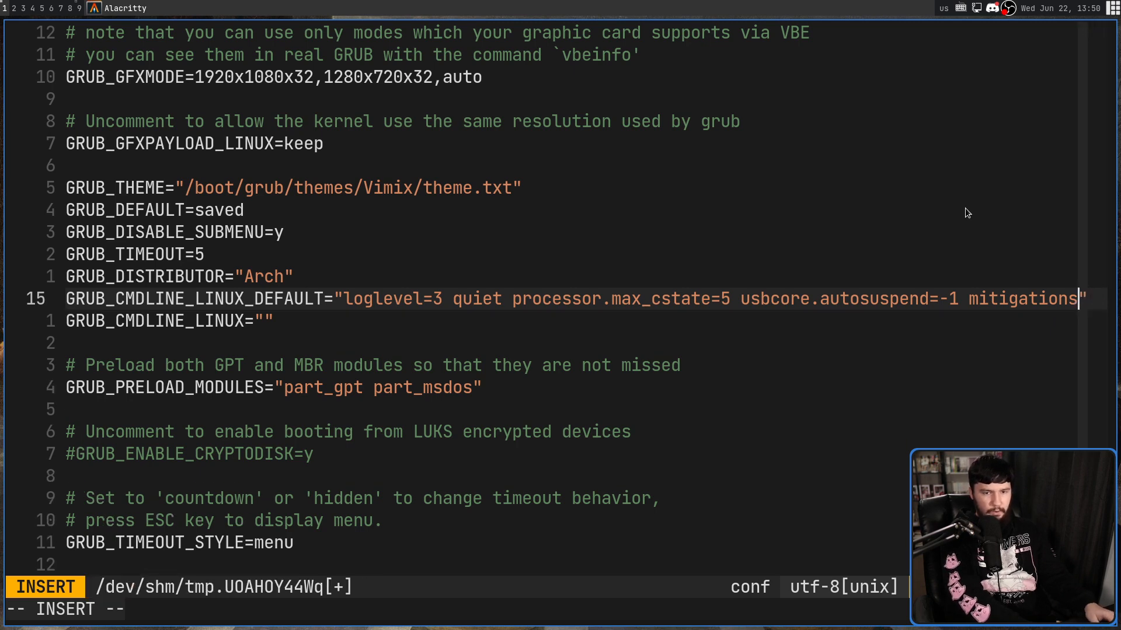
pyautogui.press('Escape')
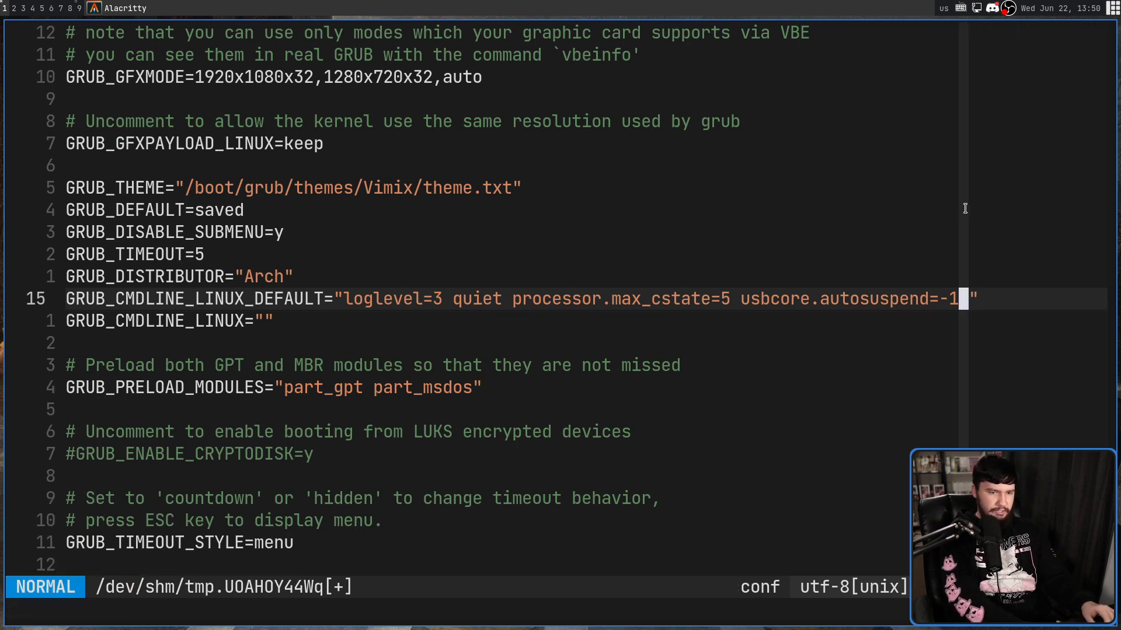